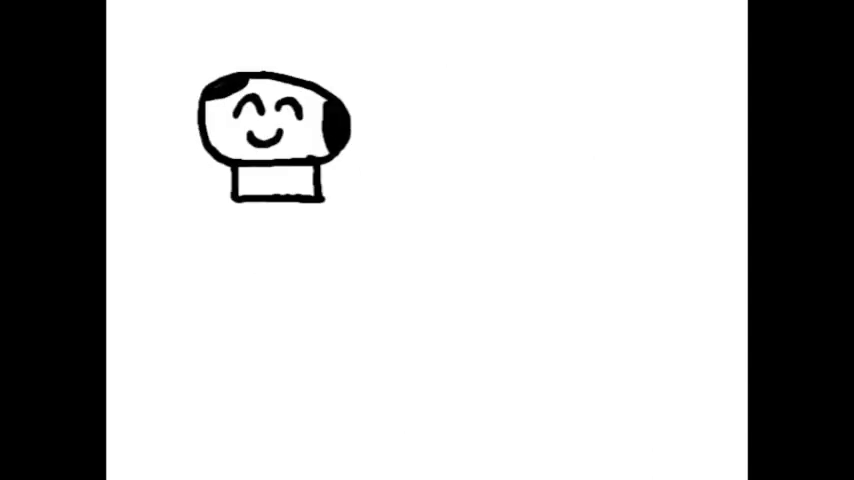
text(Oyster Shroom (Pleurotus ostreatus))
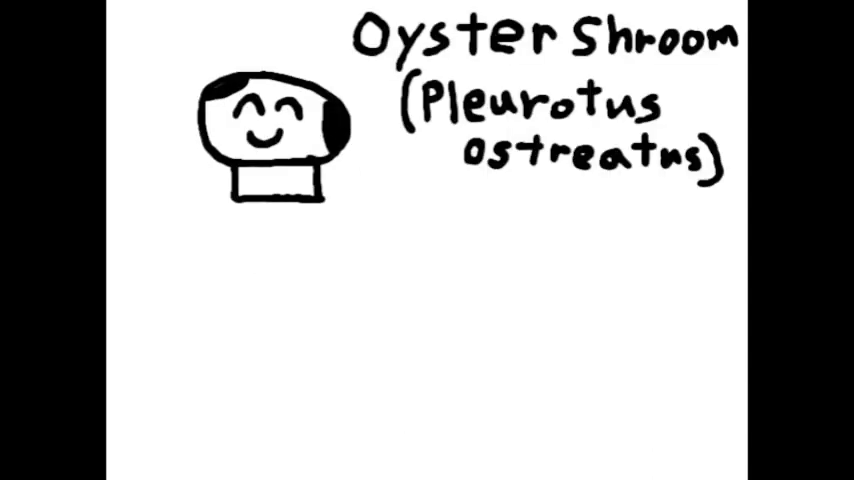